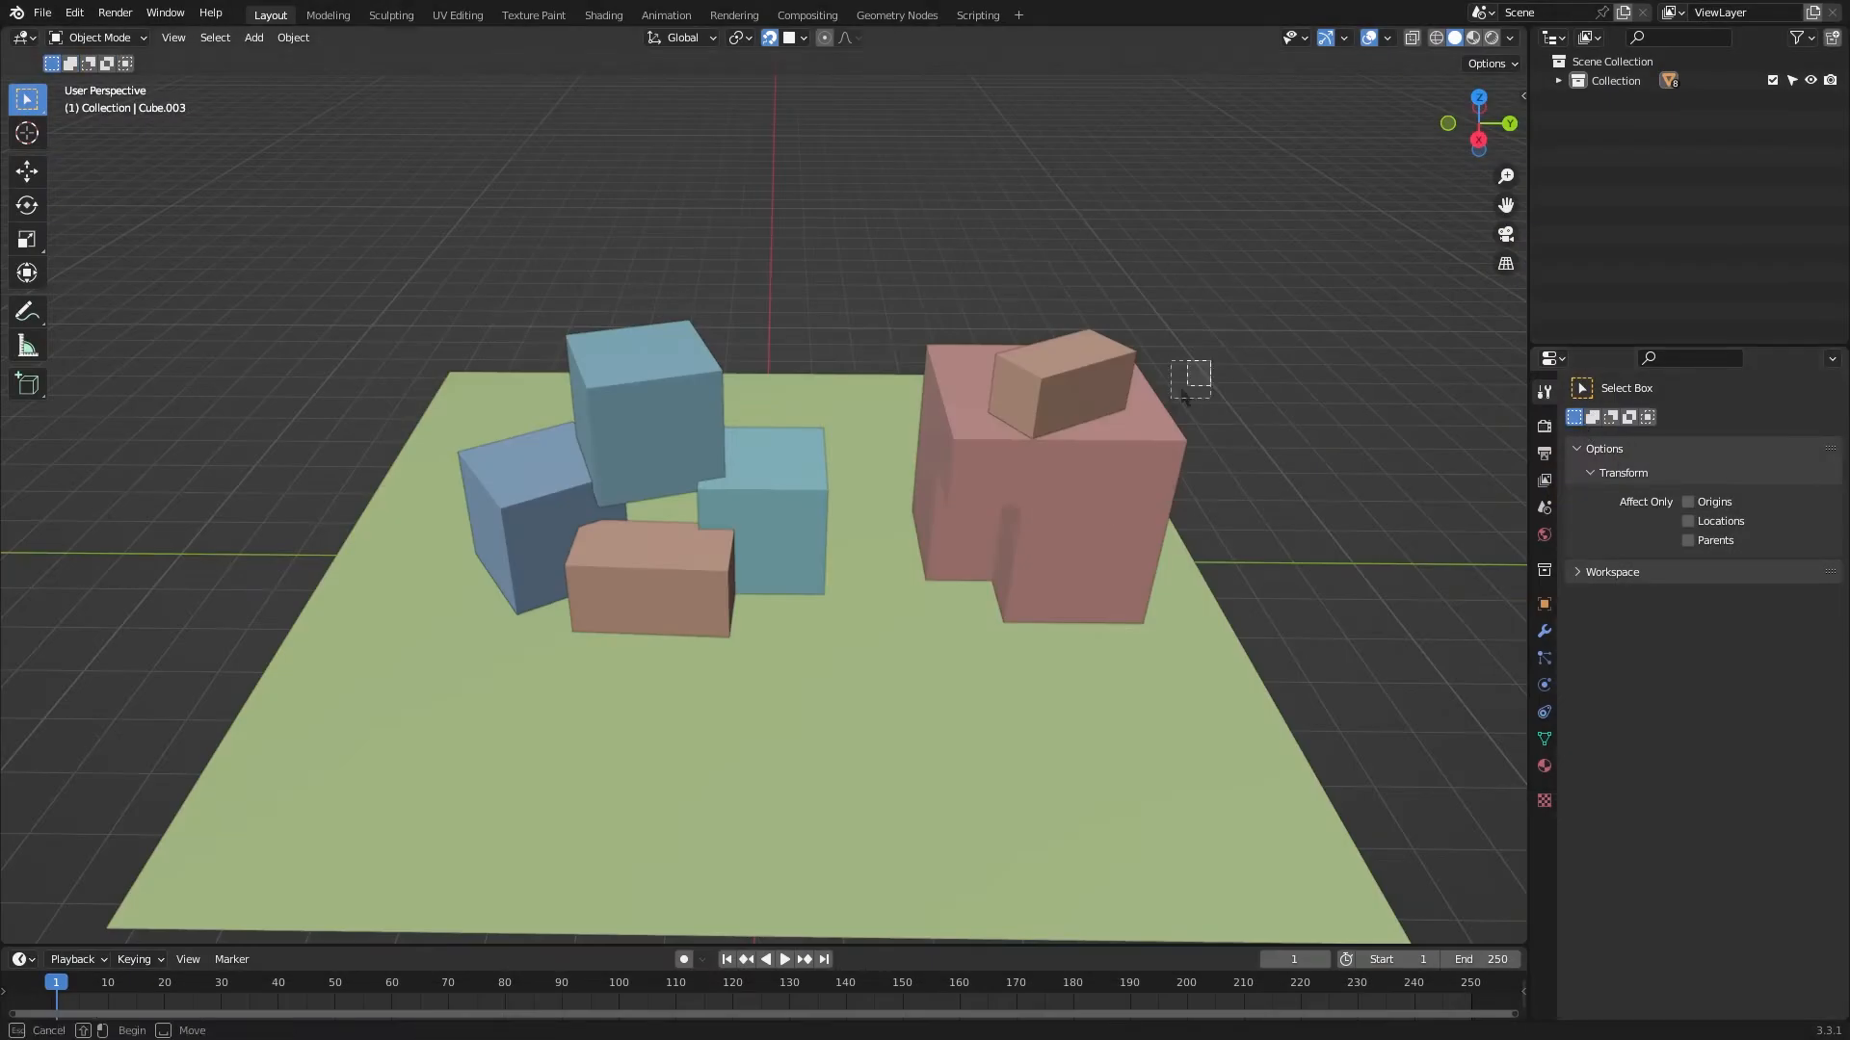
# - Box-select the green plane and the large pink block as a new selection
pyautogui.click(861, 454)
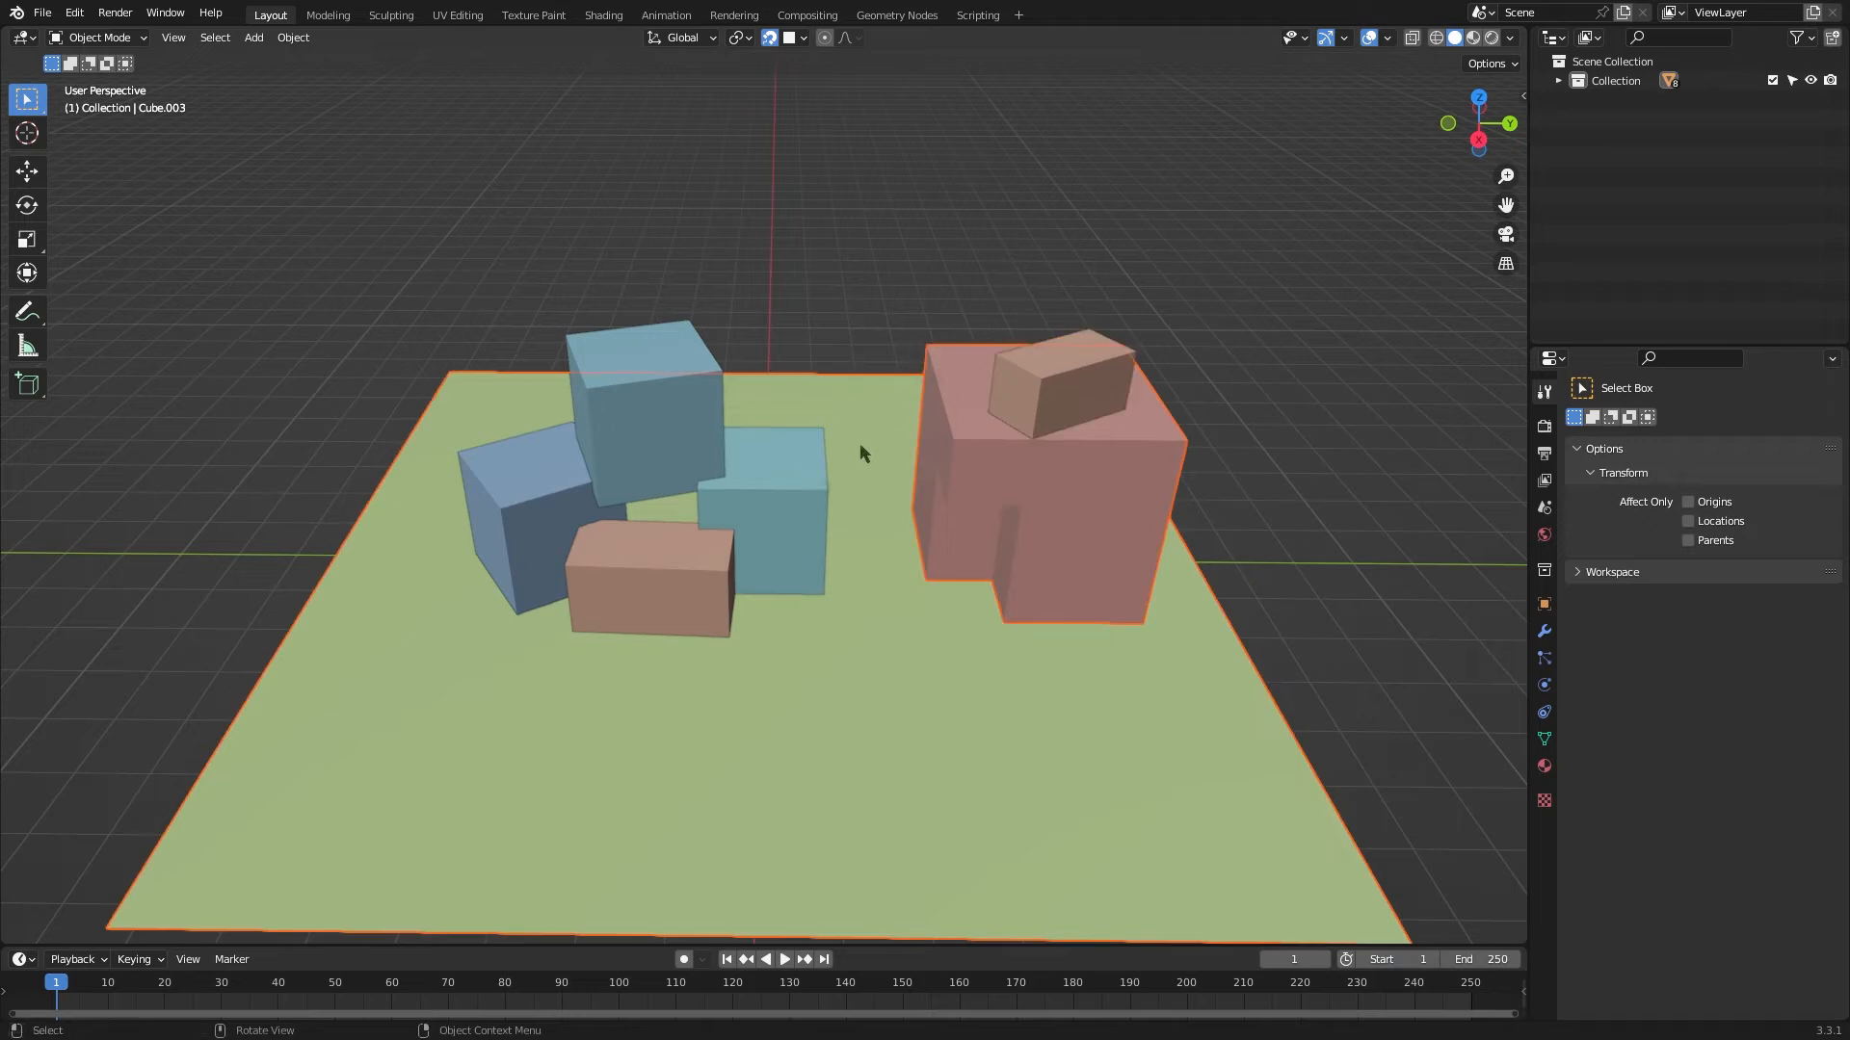
pyautogui.click(743, 529)
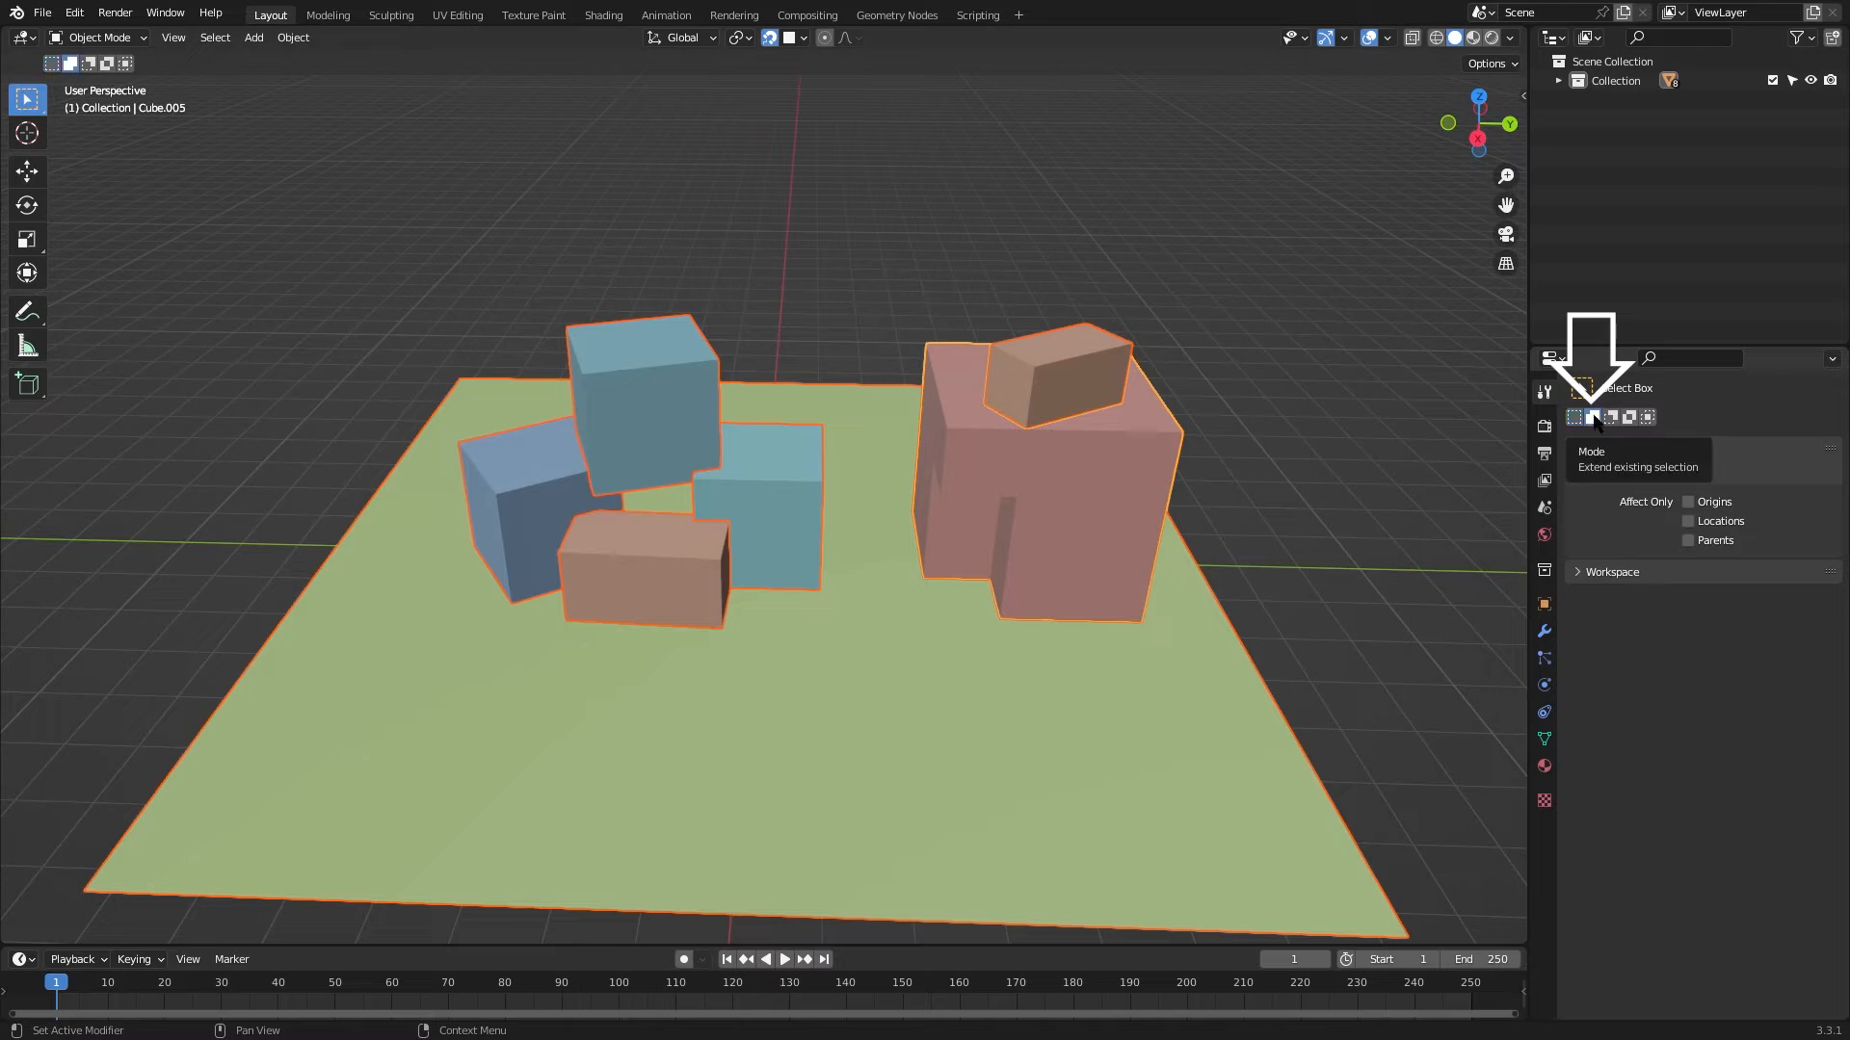
# - Switch the Select Box tool to Extend existing selection mode
pyautogui.click(1050, 374)
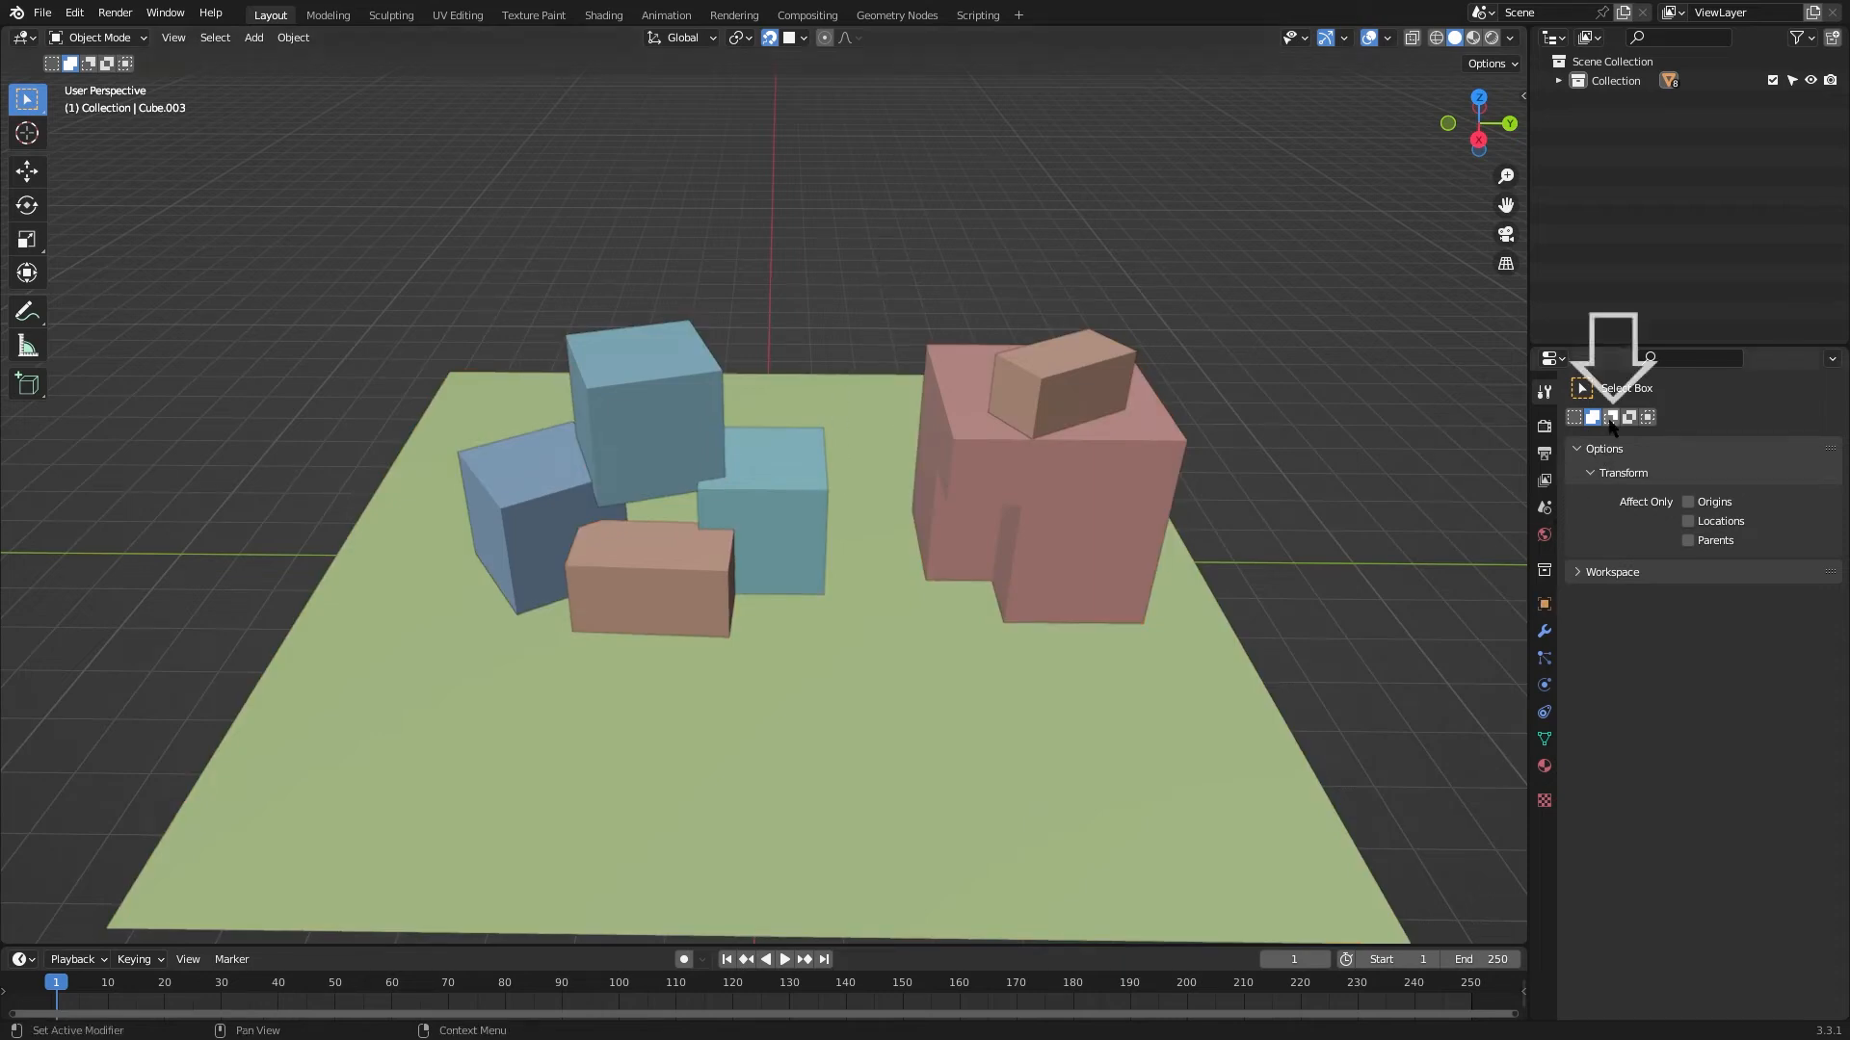
# - Select all objects, then box-drag in Subtract mode to deselect them all
pyautogui.press('a')
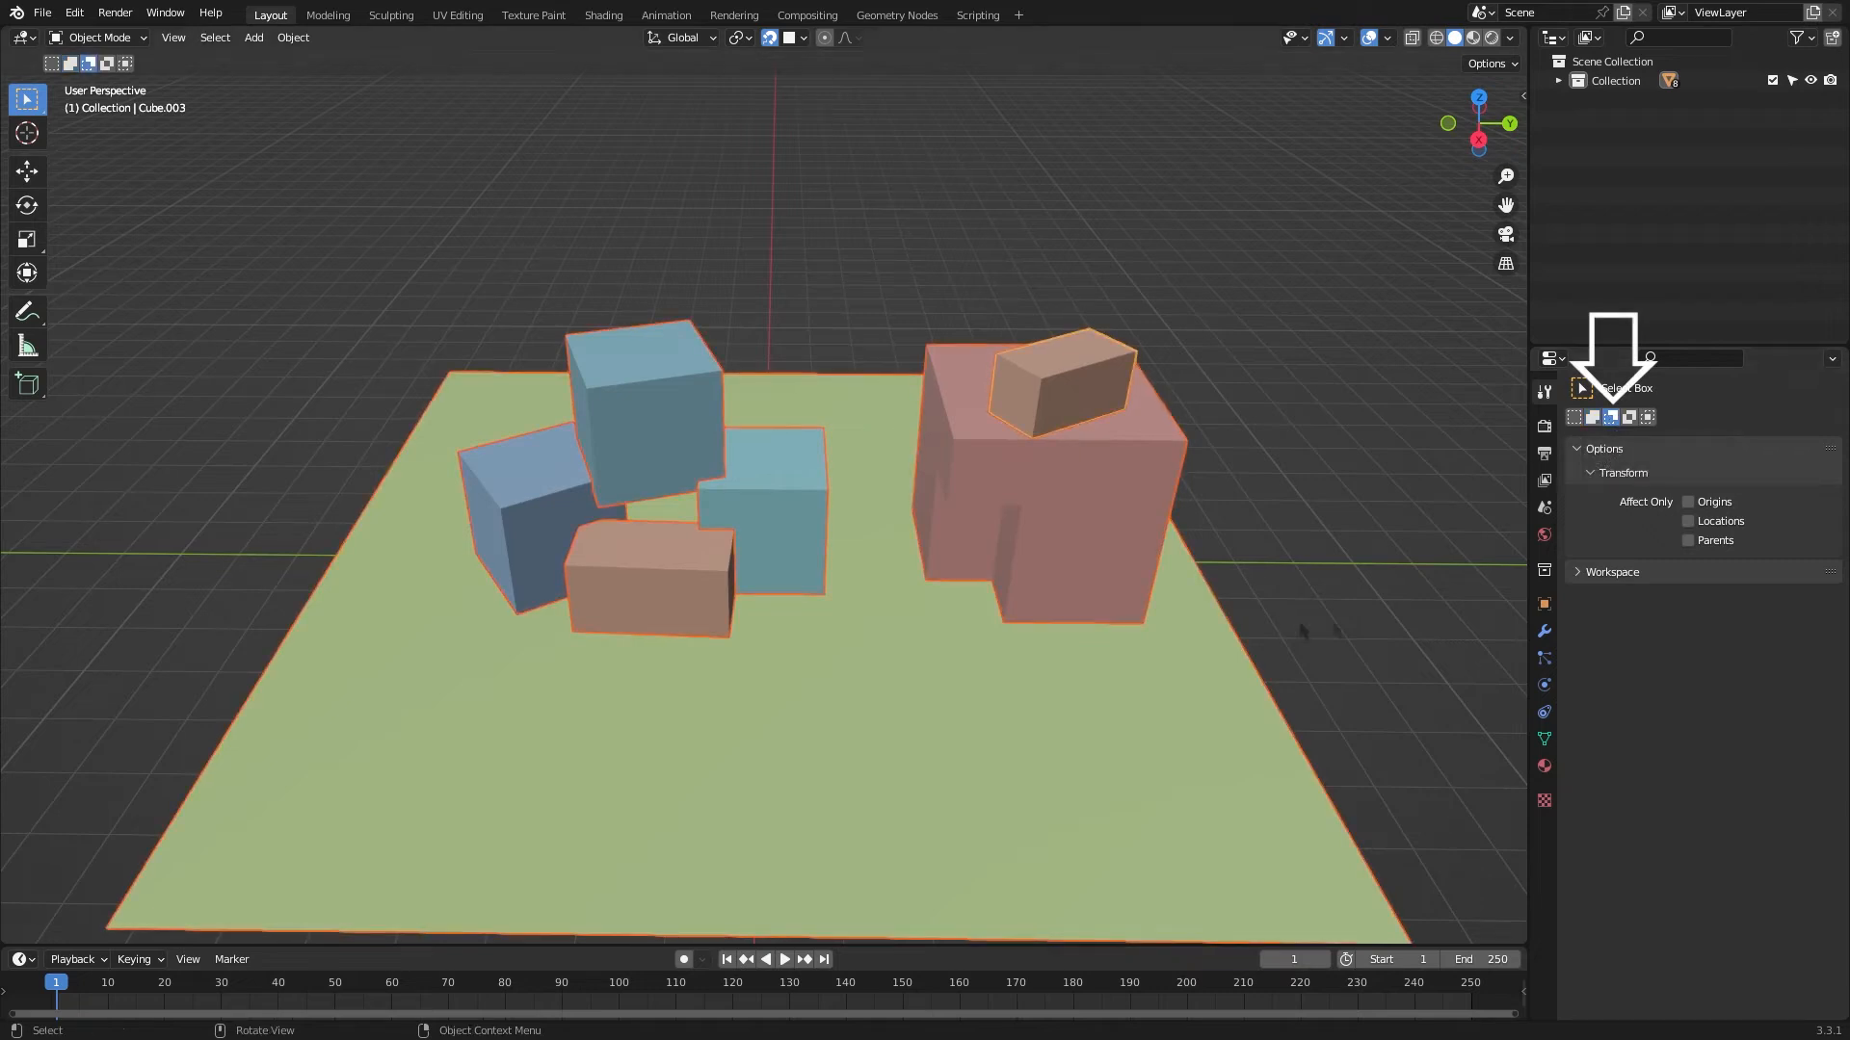
pyautogui.click(872, 425)
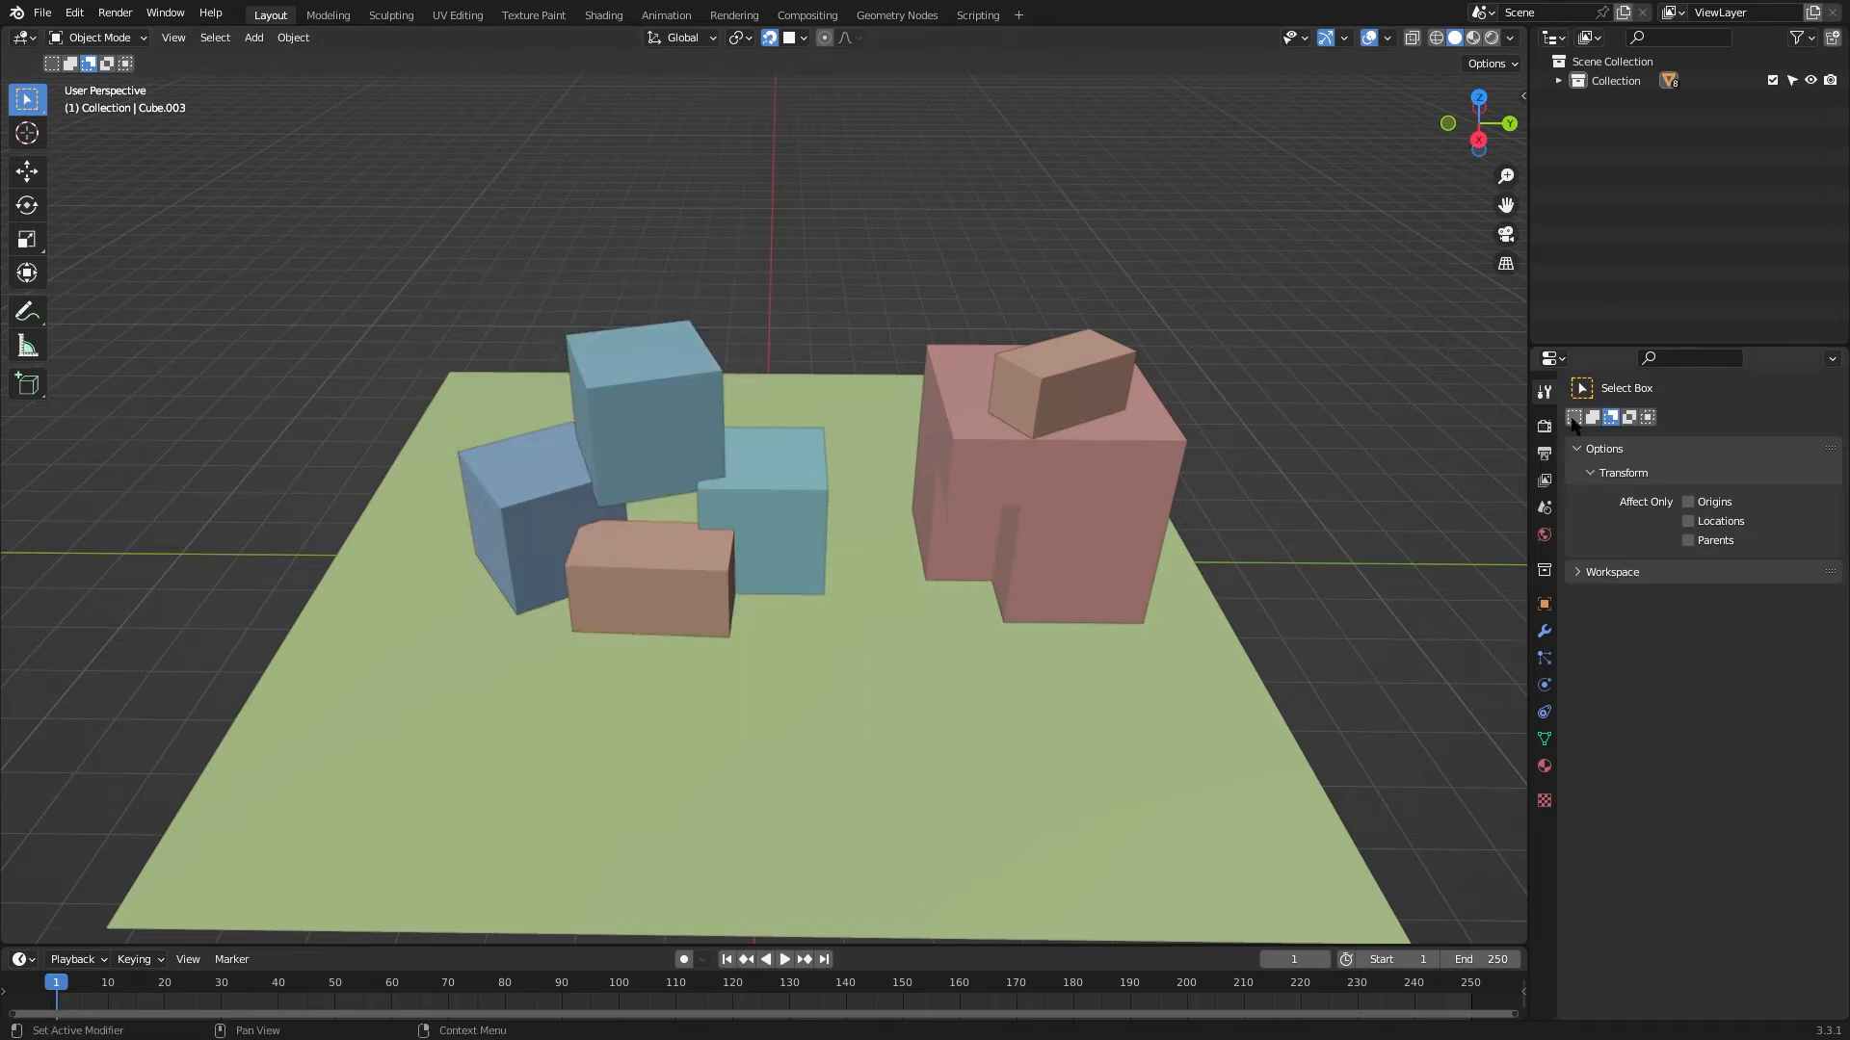
pyautogui.moveTo(1629, 417)
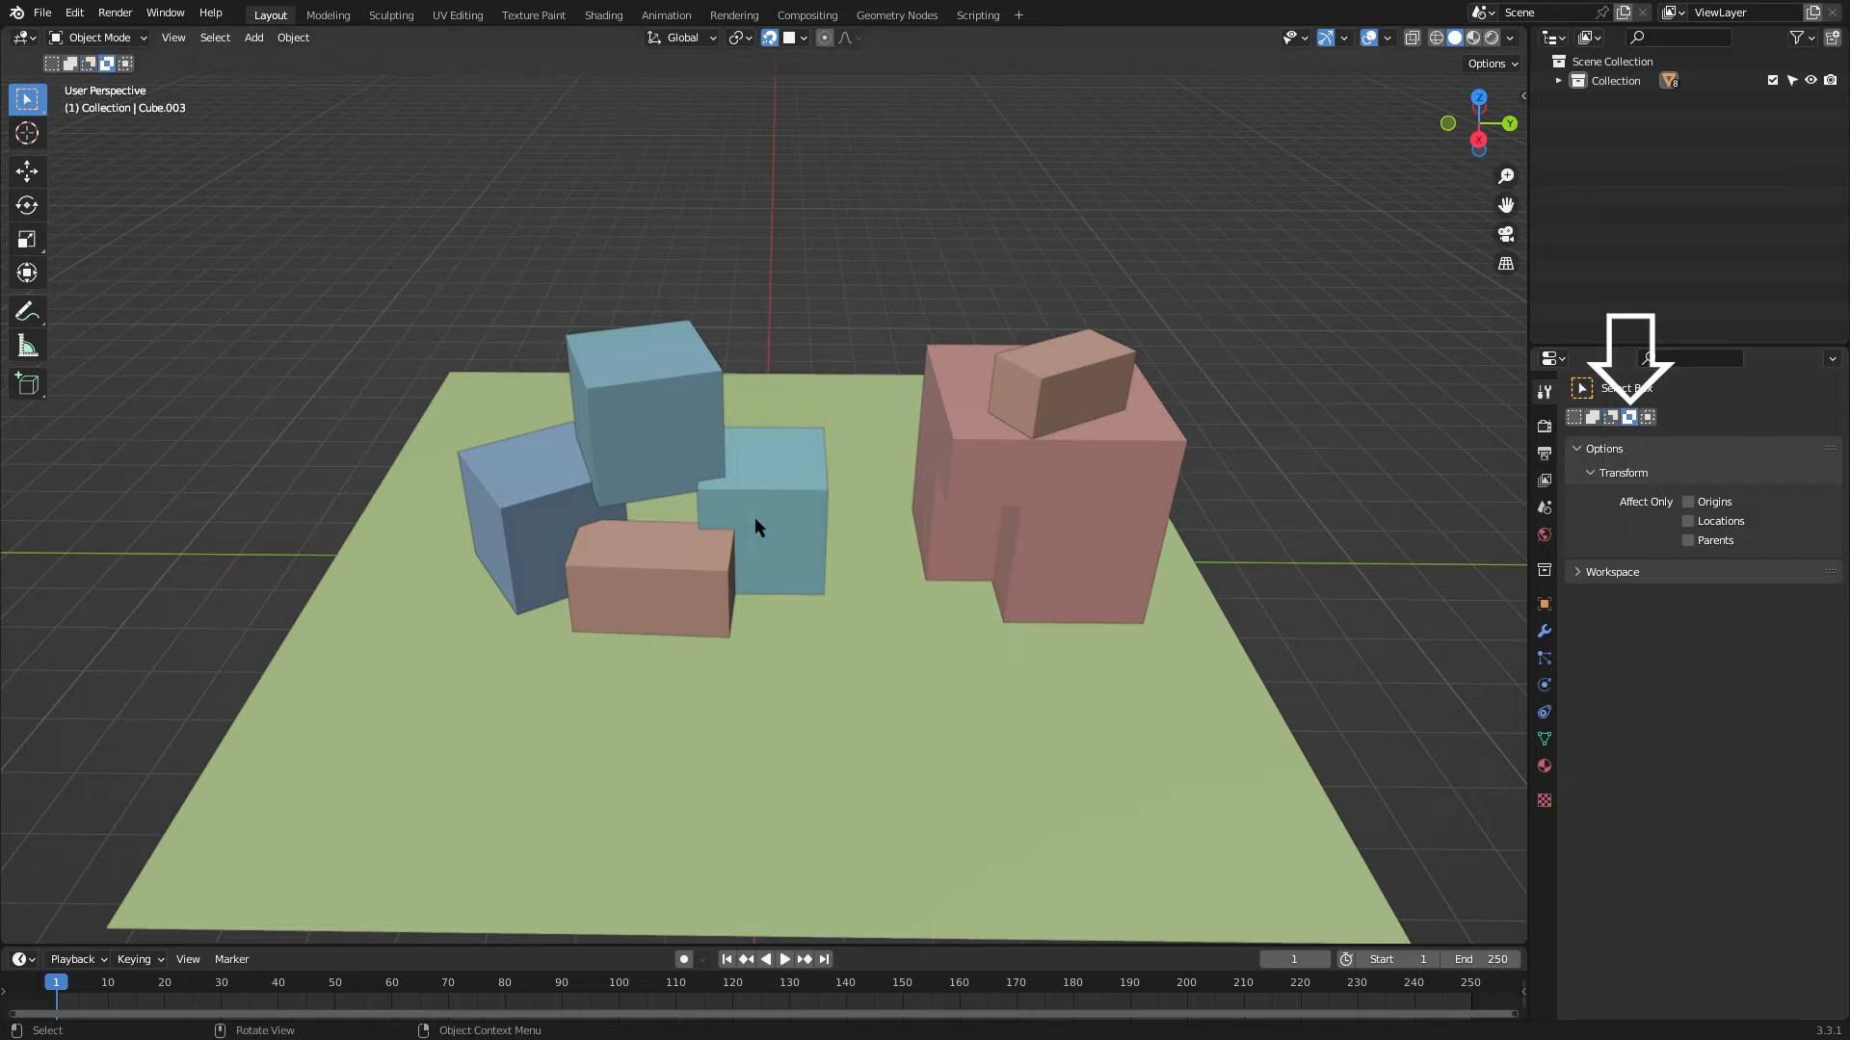
# - Use Invert selection mode and Ctrl+I so only the light blue cube stays selected
pyautogui.click(761, 513)
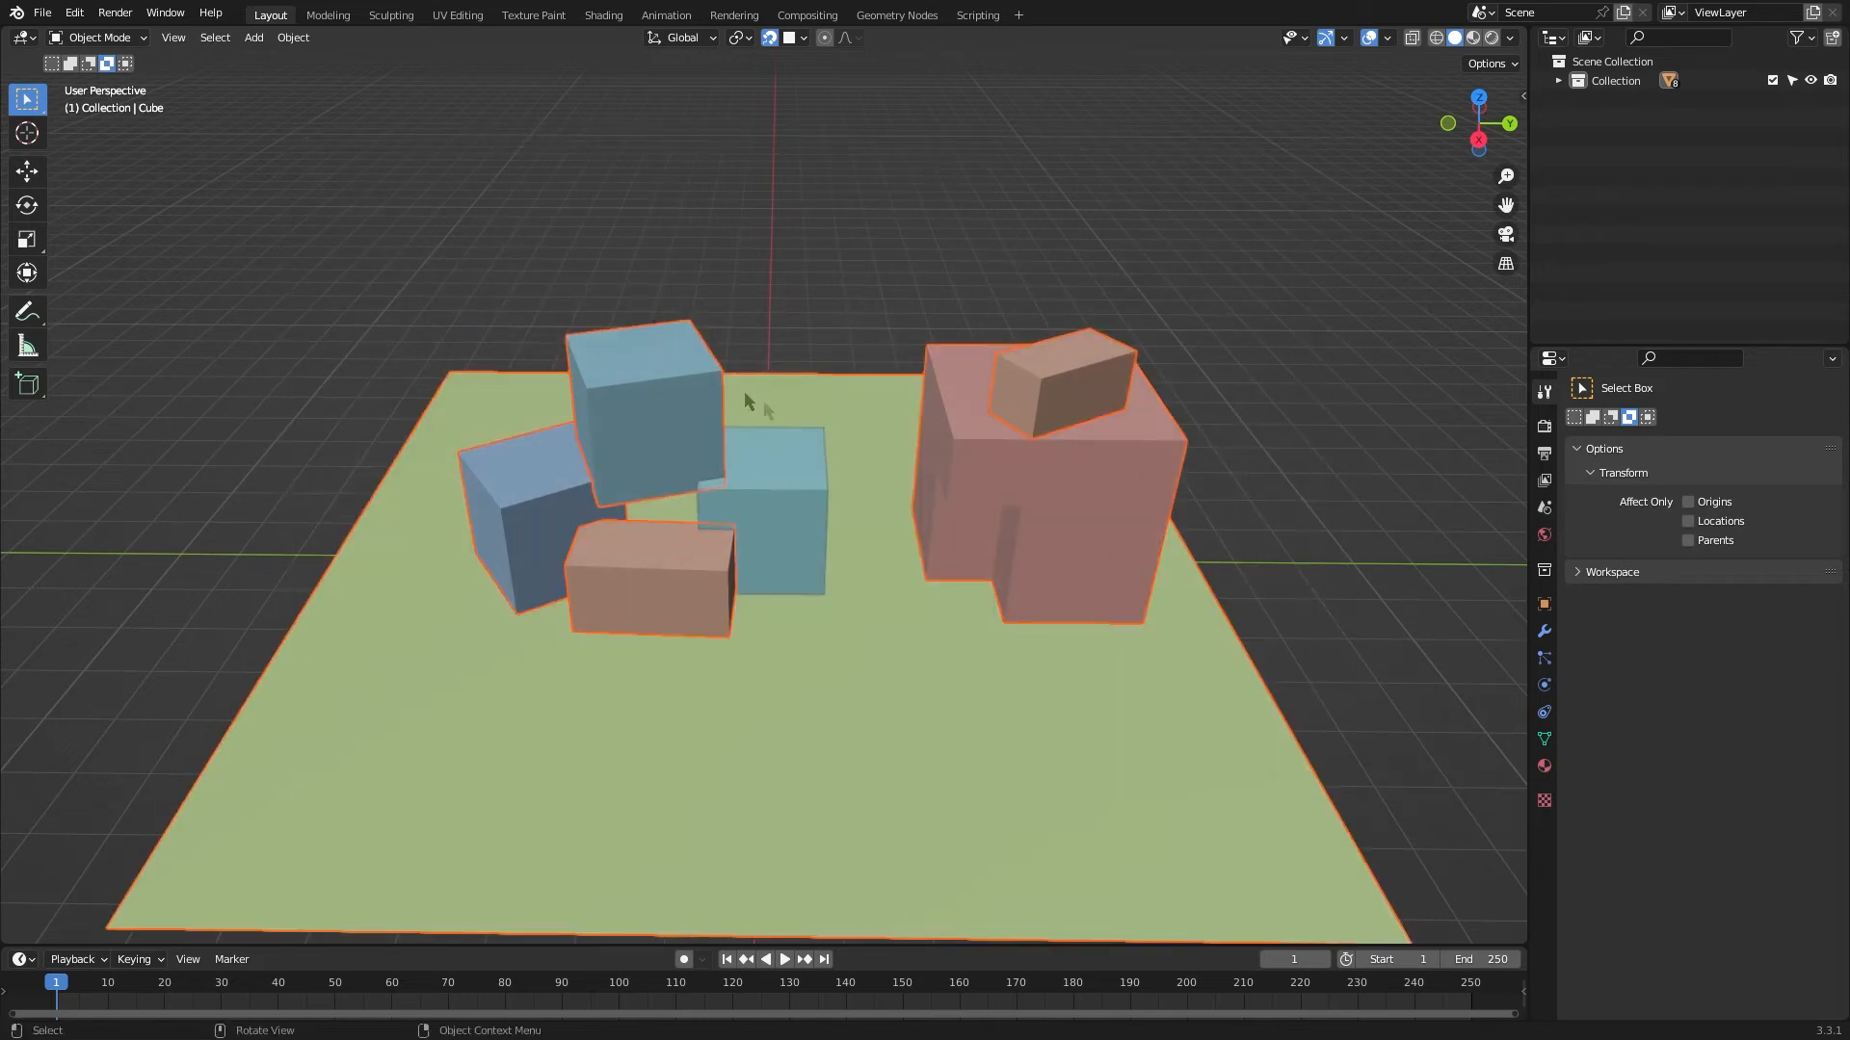
pyautogui.press('ctrl+i')
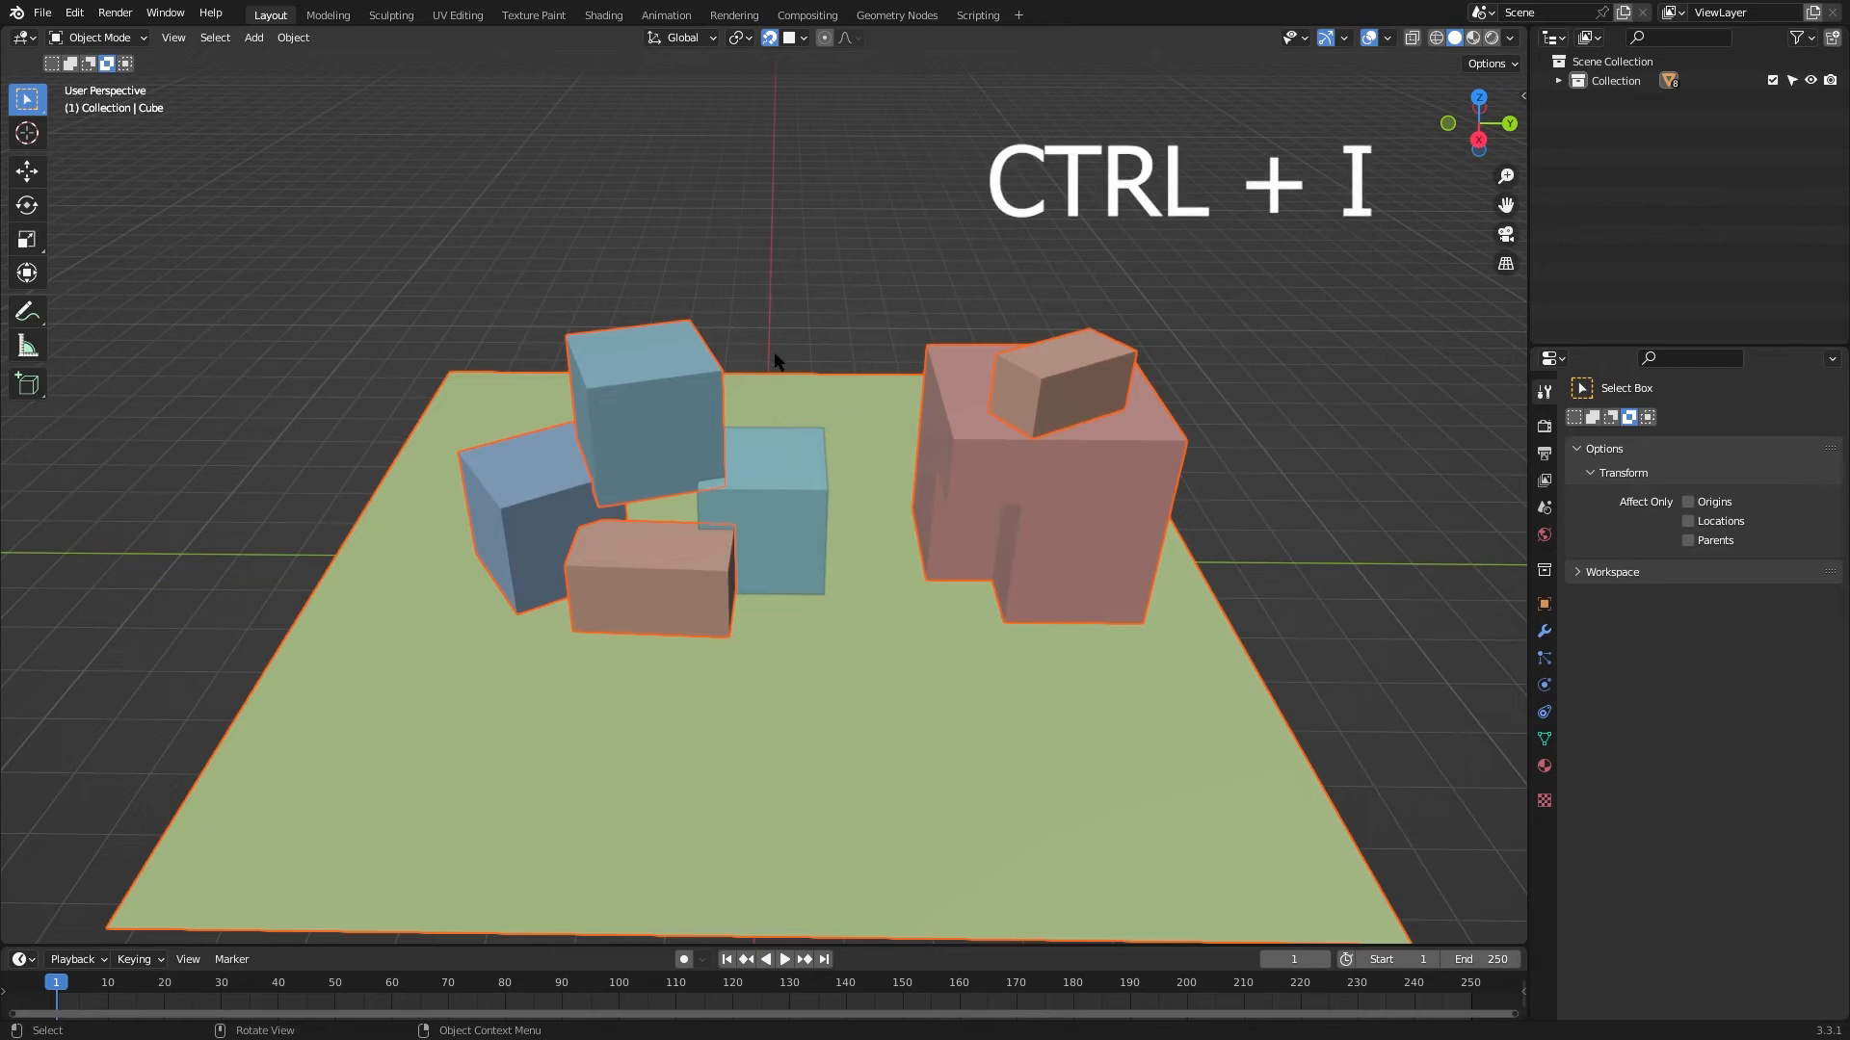
pyautogui.press('ctrl+i')
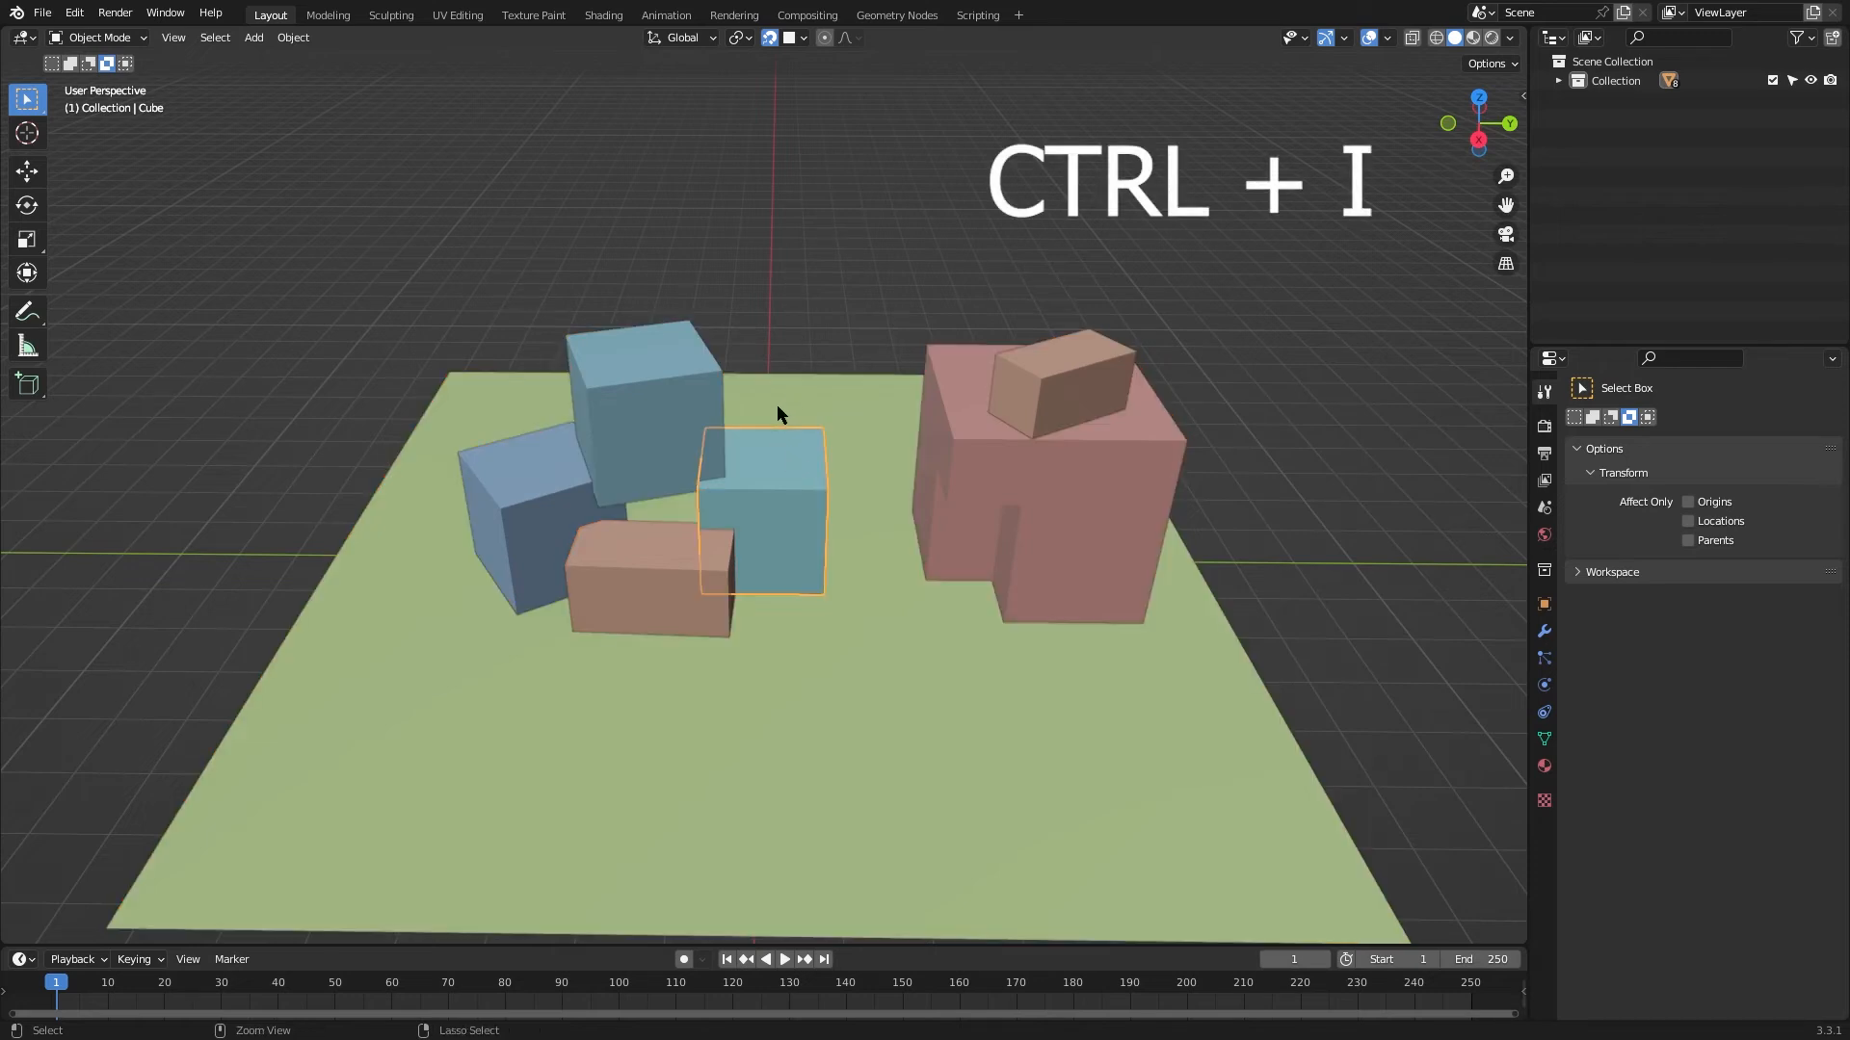
pyautogui.press('ctrl+i')
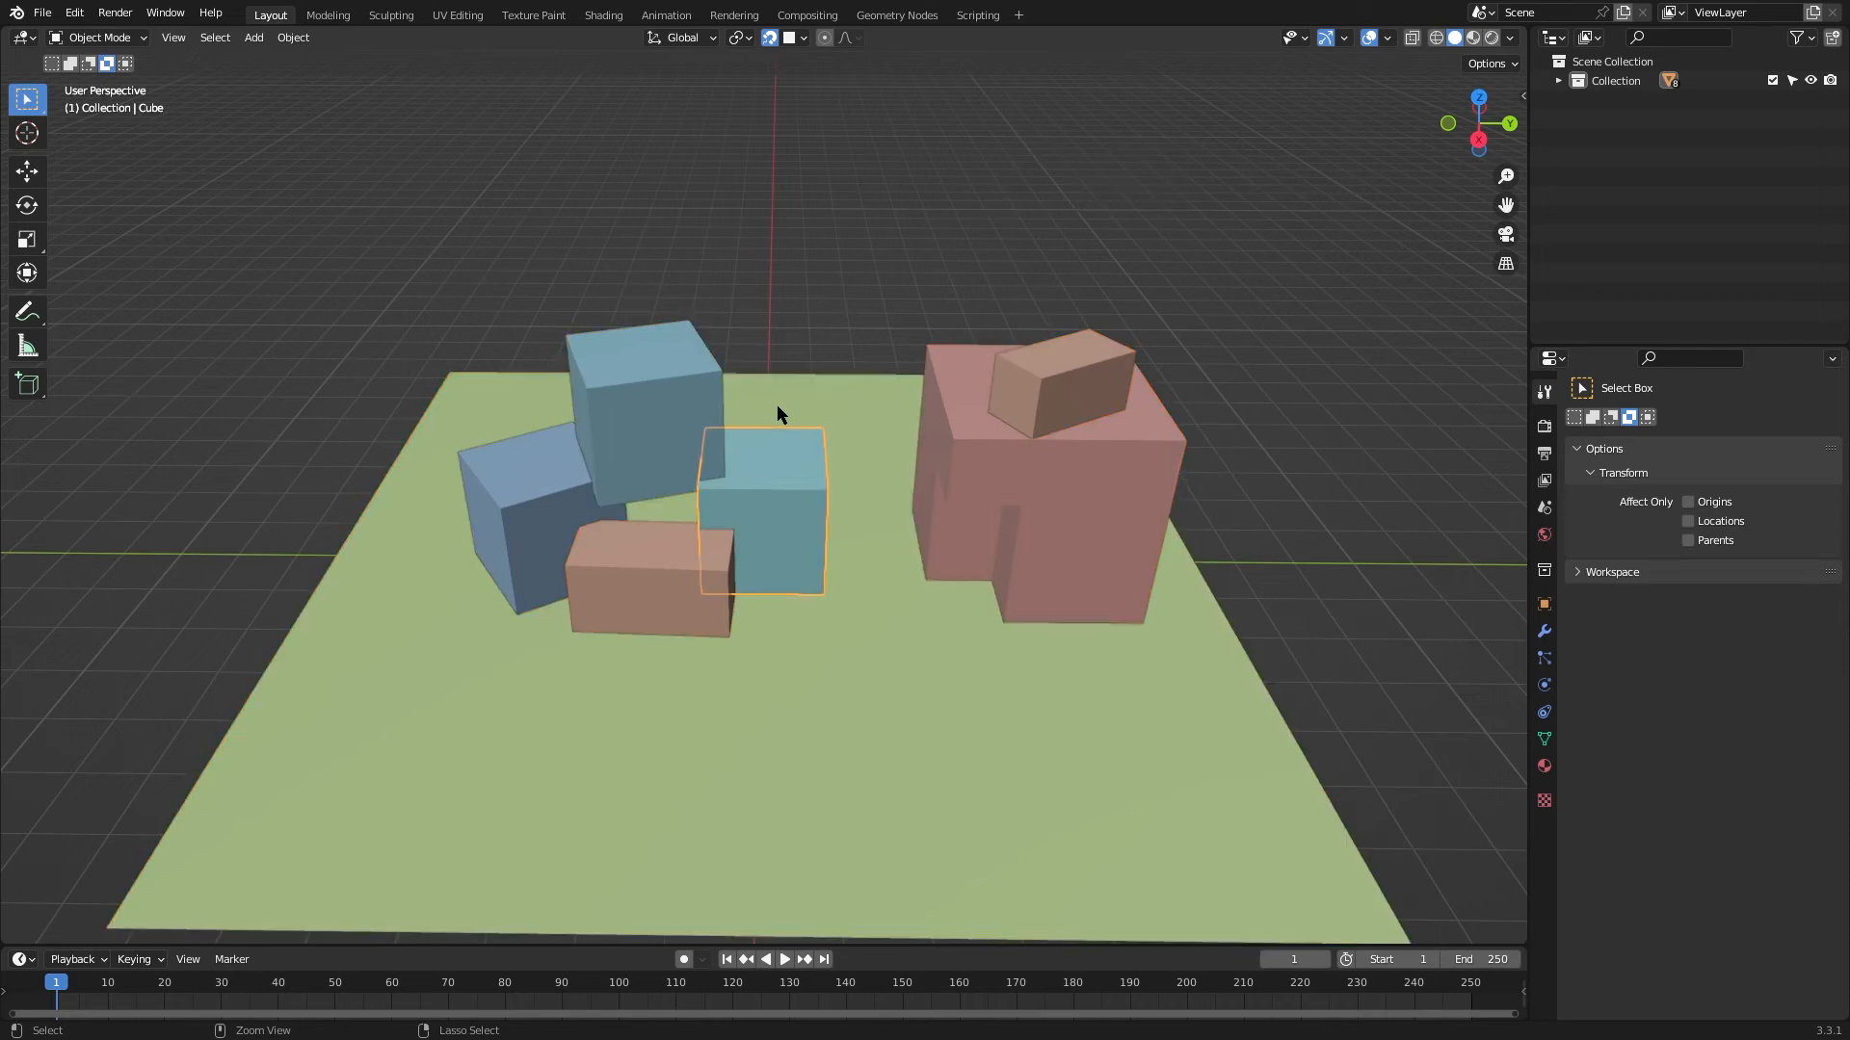
pyautogui.moveTo(1644, 416)
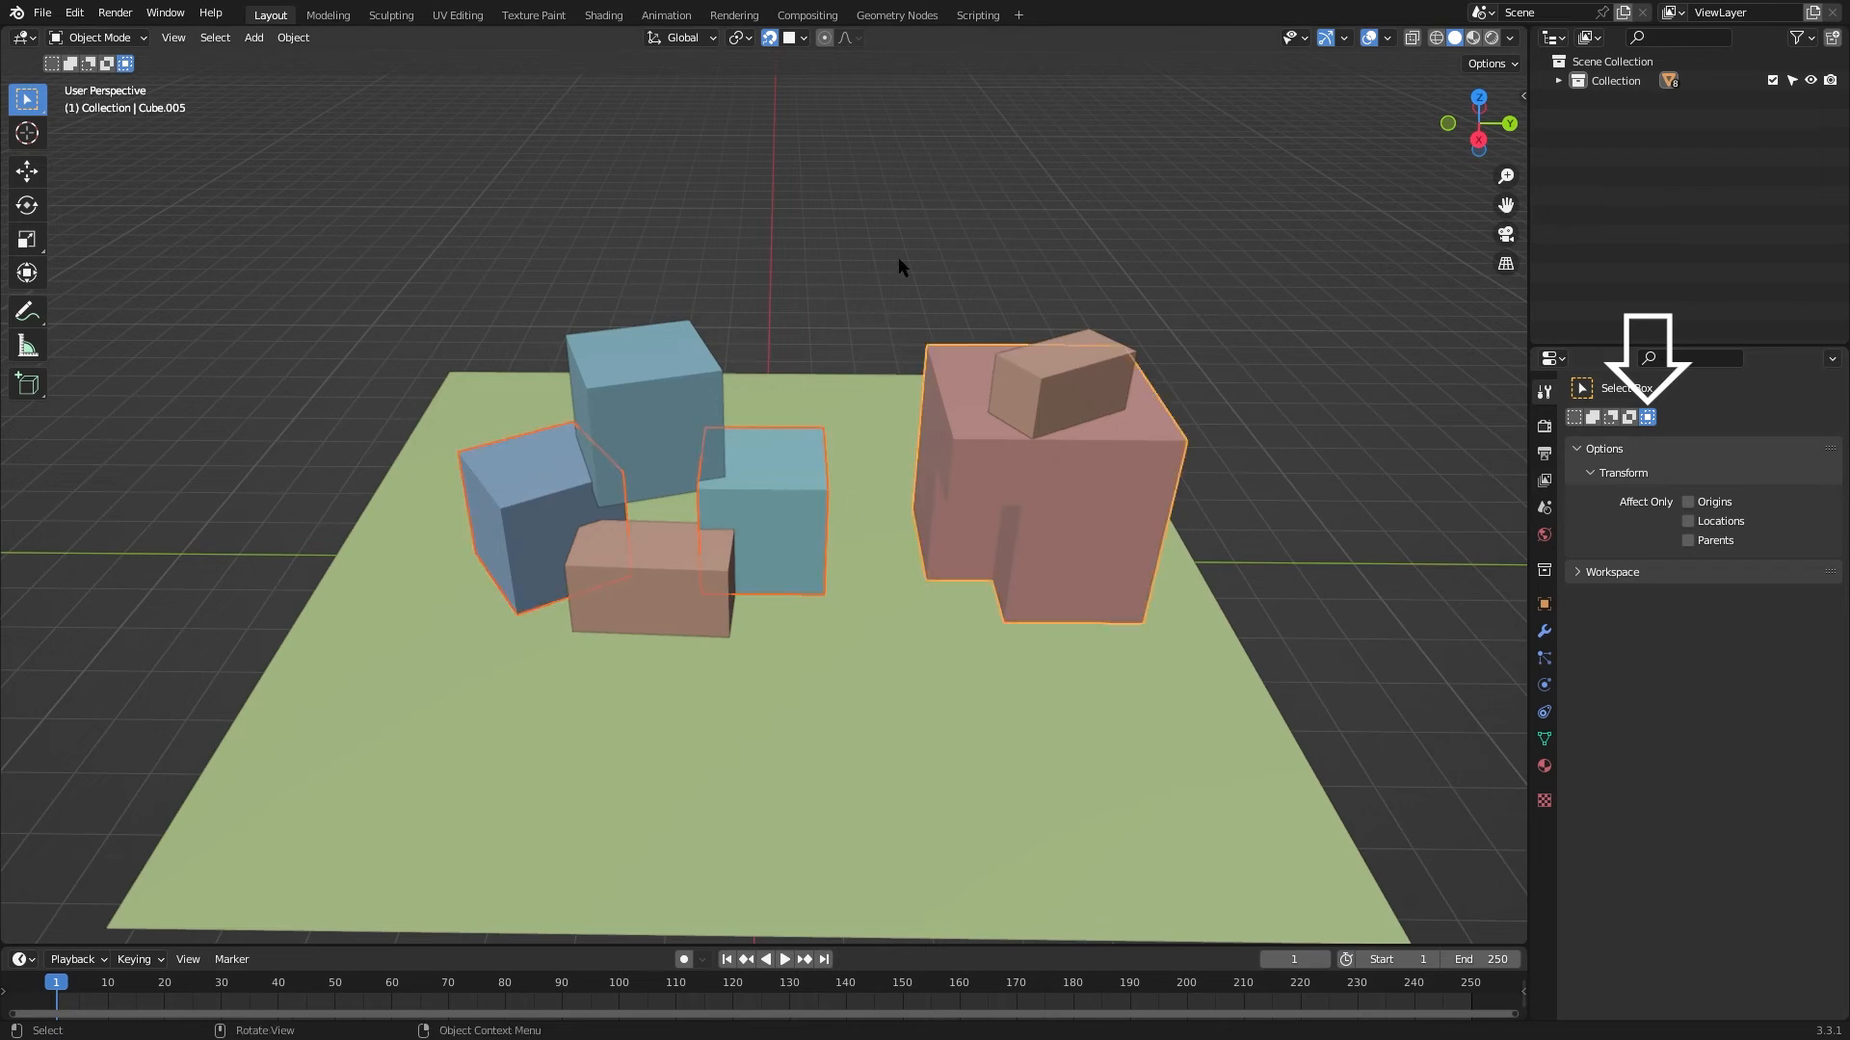
pyautogui.moveTo(914, 396)
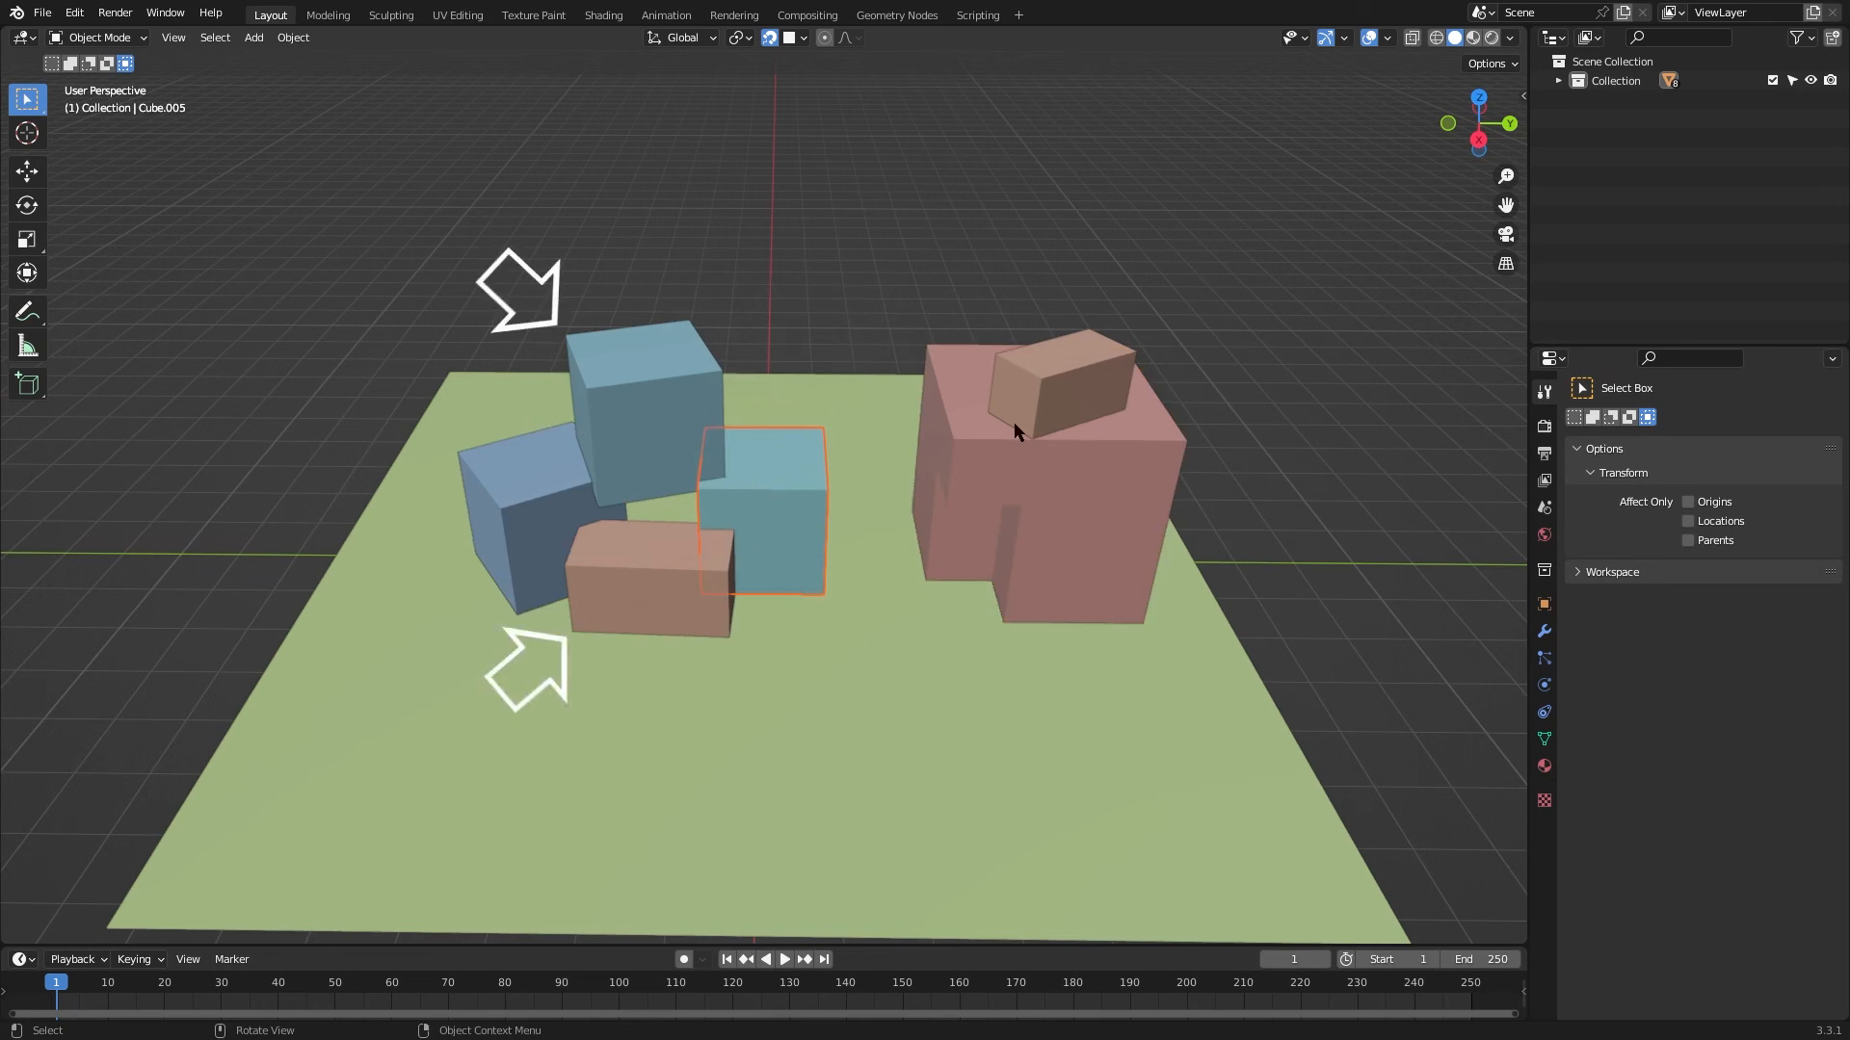
pyautogui.moveTo(953, 634)
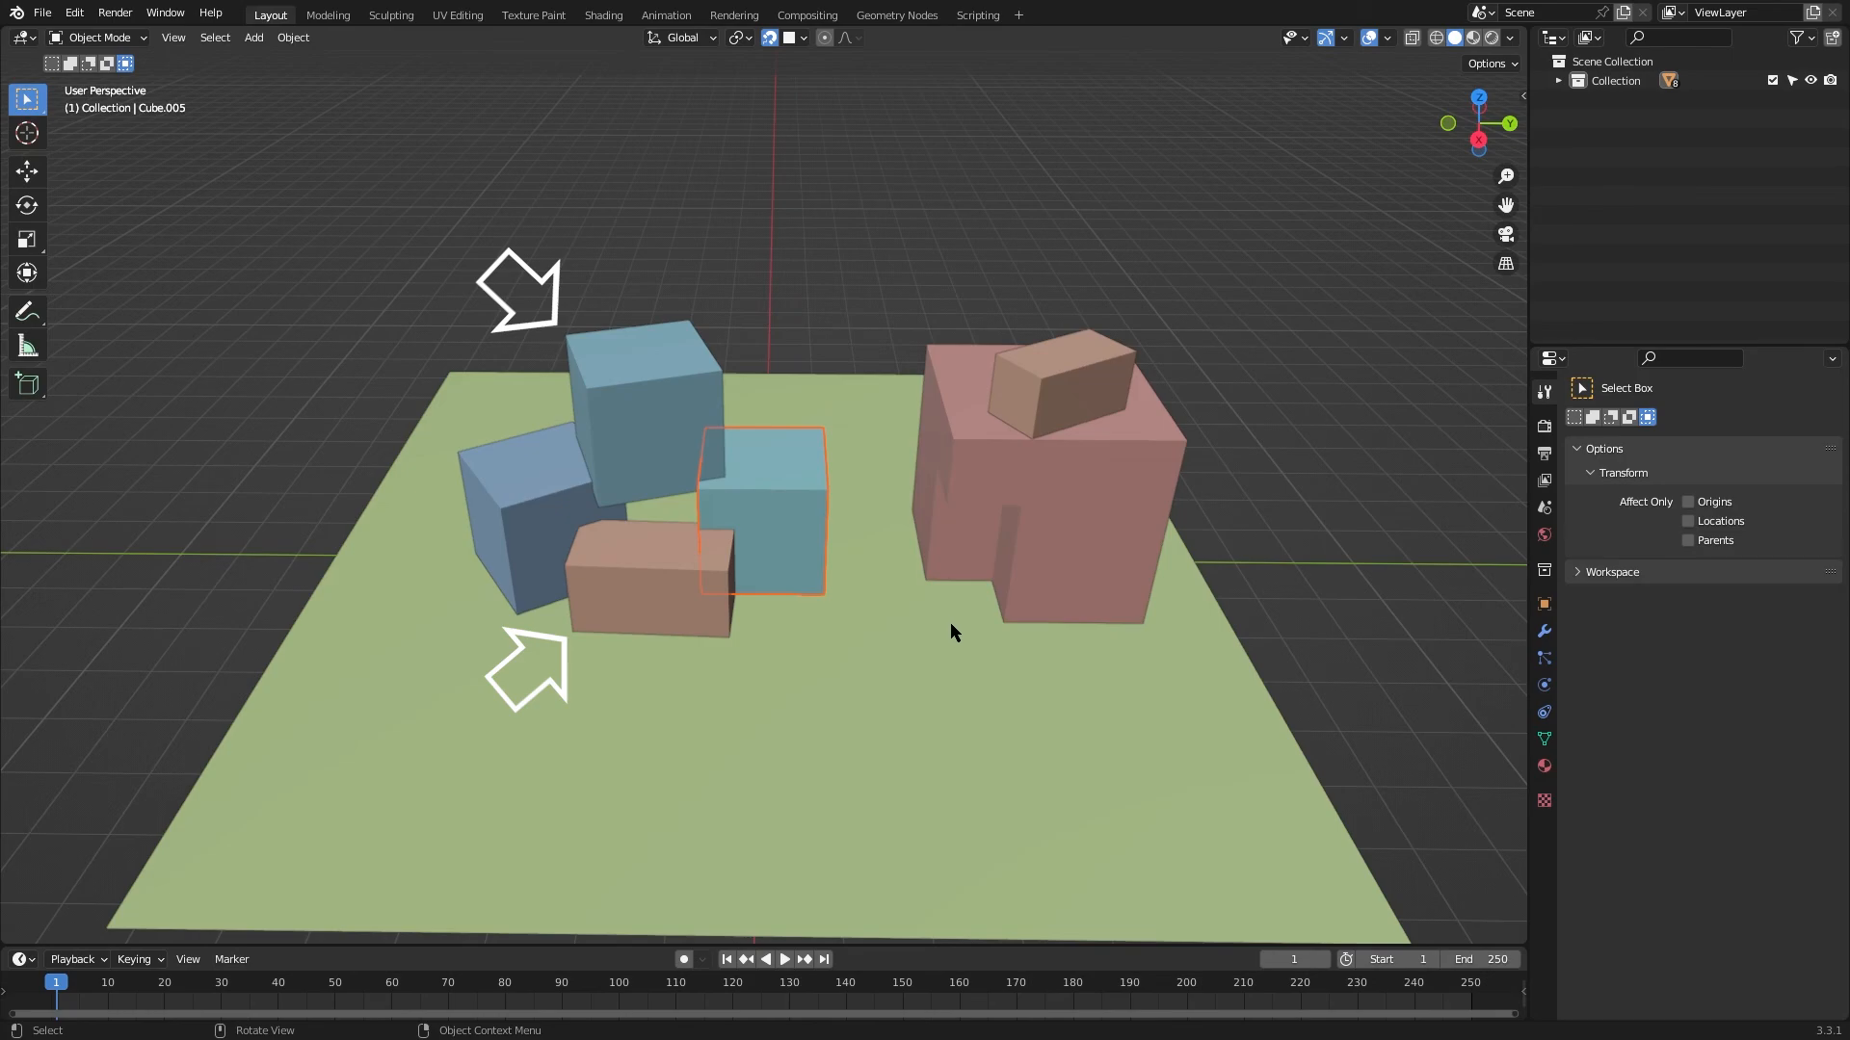